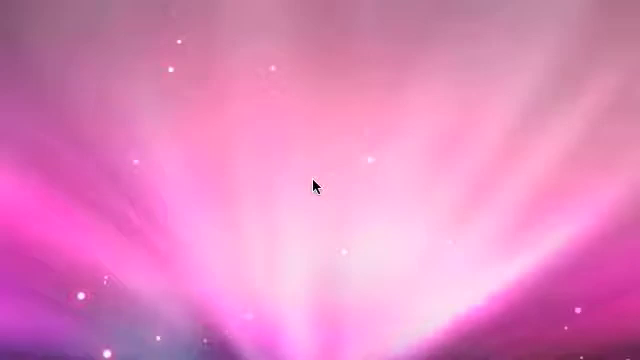
mouse_move(256, 172)
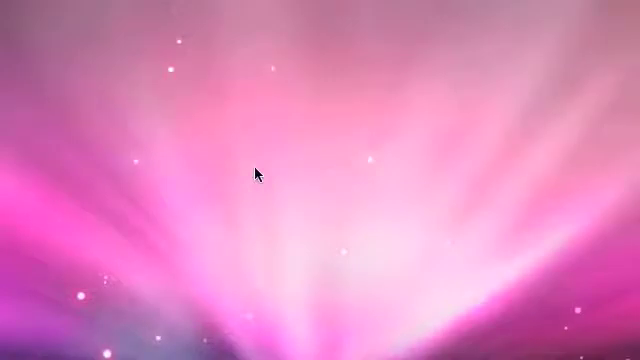
Step: Open Sharing preferences, select Remote Login and request to unlock the settings
click(10, 4)
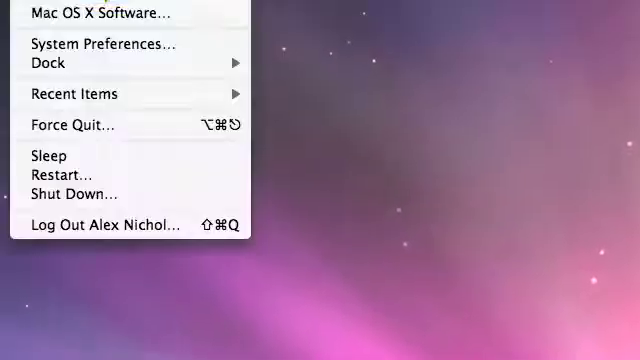
click(96, 44)
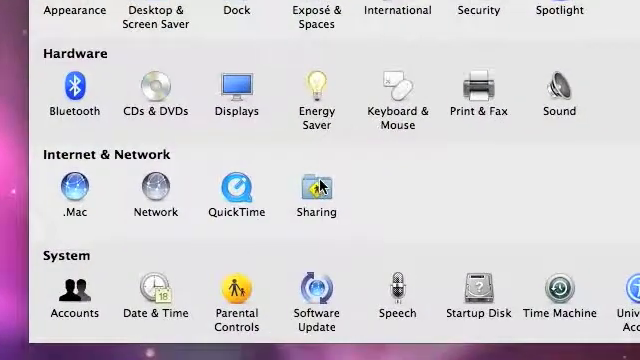
click(316, 190)
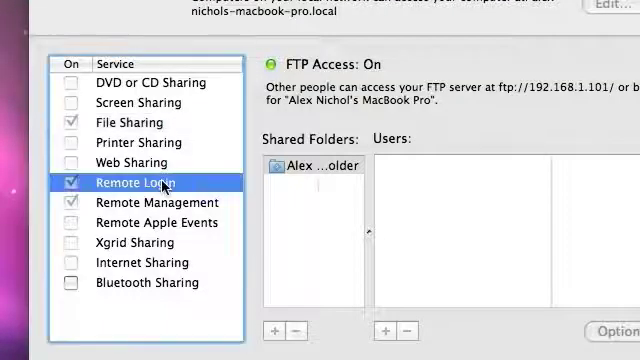
click(132, 182)
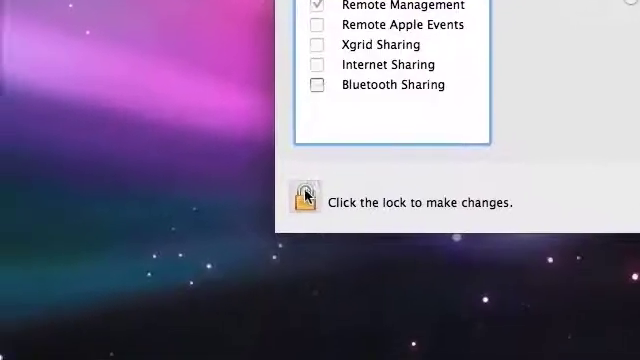
click(308, 200)
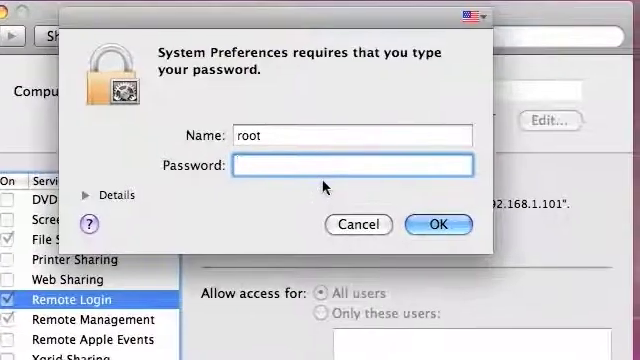
Step: Authenticate with the administrator password and return to the full preferences overview
text(password)
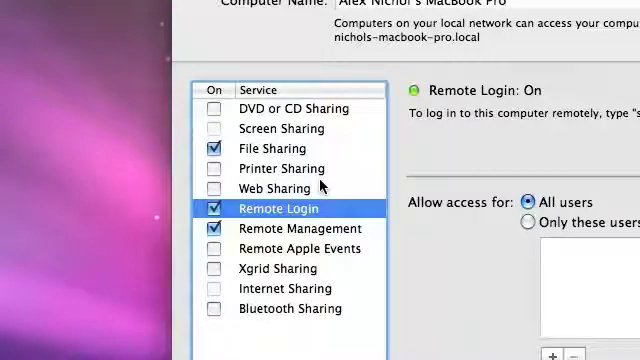
mouse_move(302, 212)
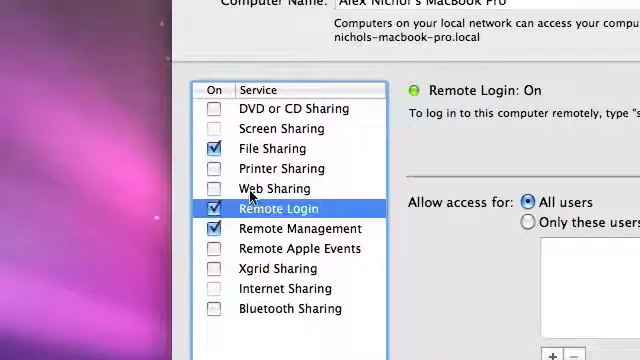
click(272, 148)
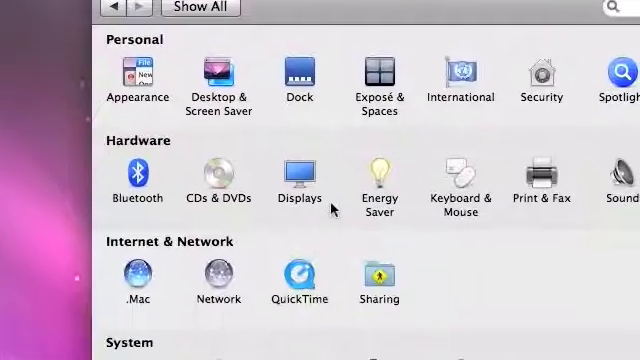
Step: Show the AirPort advanced TCP/IP details with IPv4 address 192.168.1.101
scroll(down, 3)
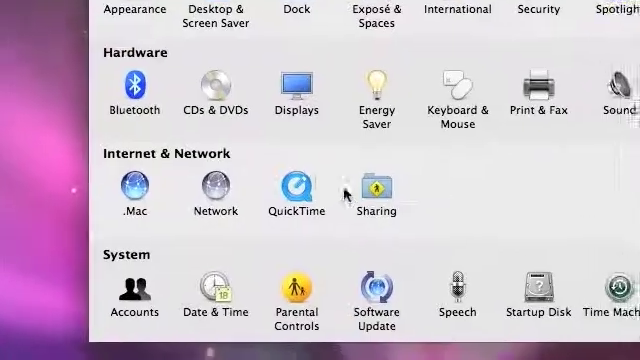
click(214, 190)
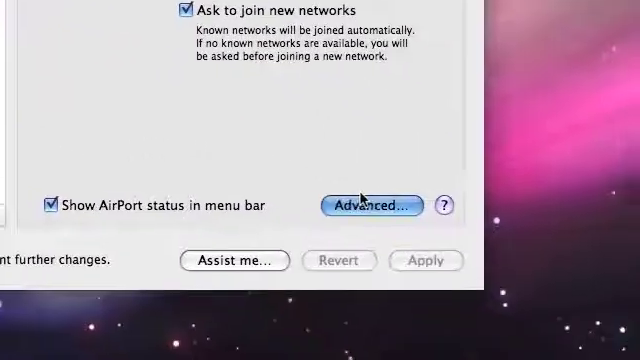
click(364, 204)
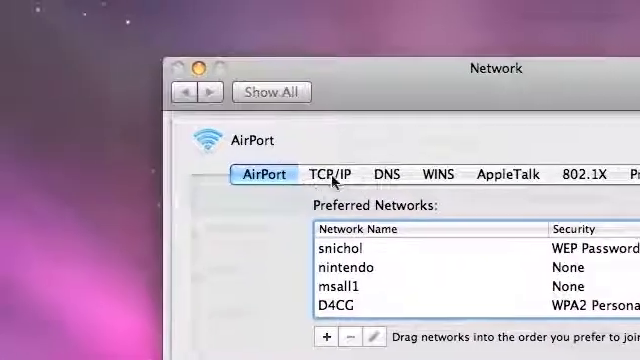
click(320, 180)
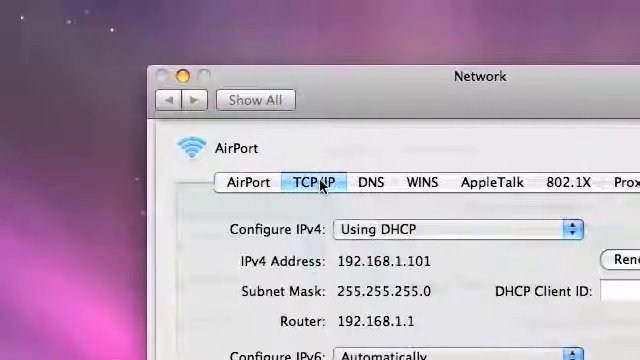
mouse_move(264, 264)
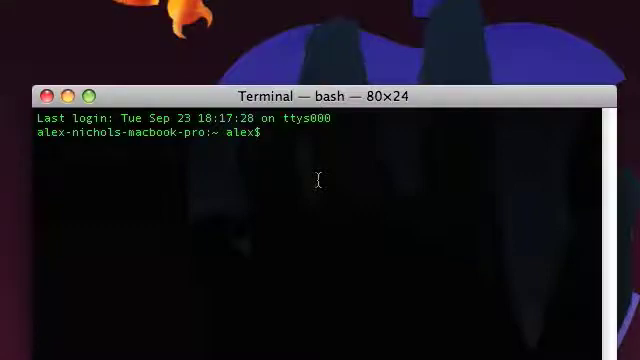
text(ssh)
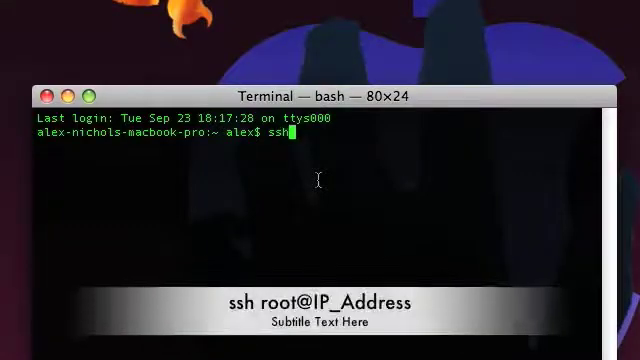
text(root)
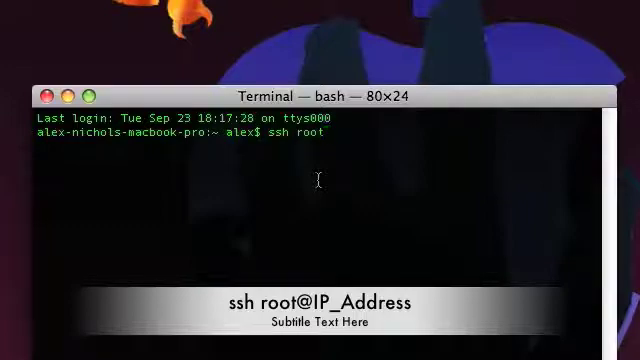
text(@)
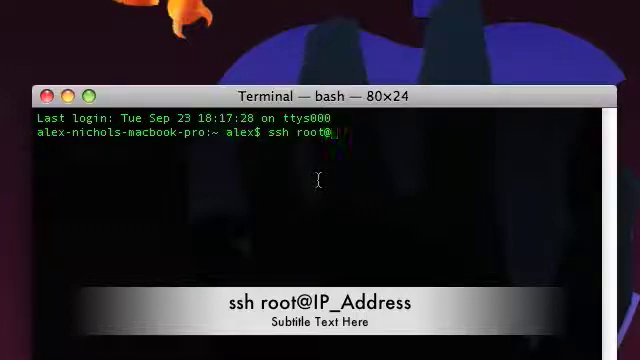
text(192)
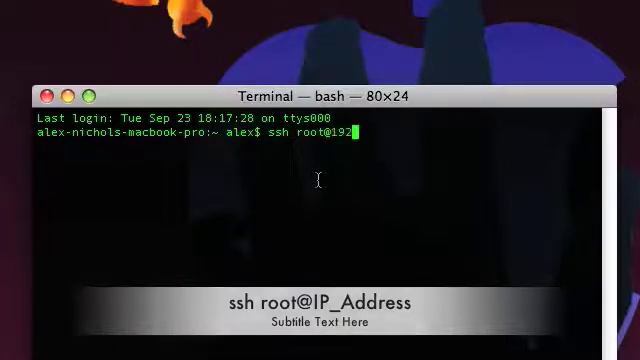
text(.168.1.19)
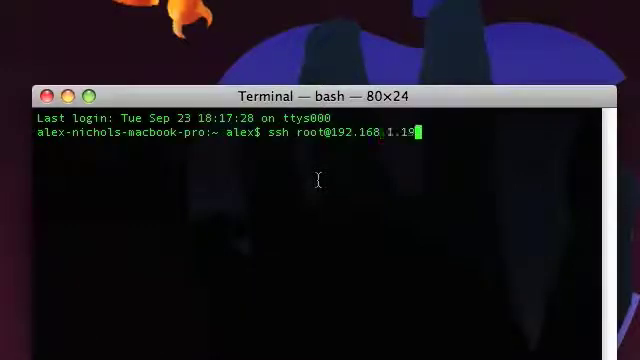
key(Return)
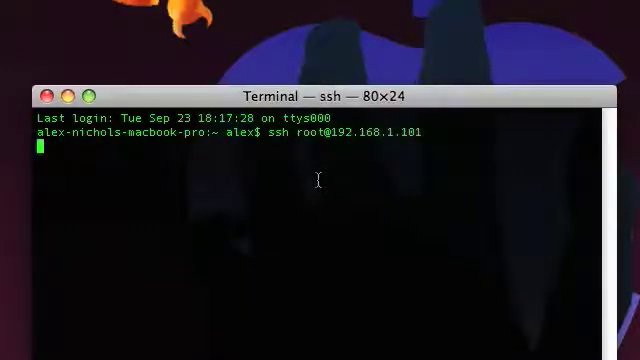
key(Return)
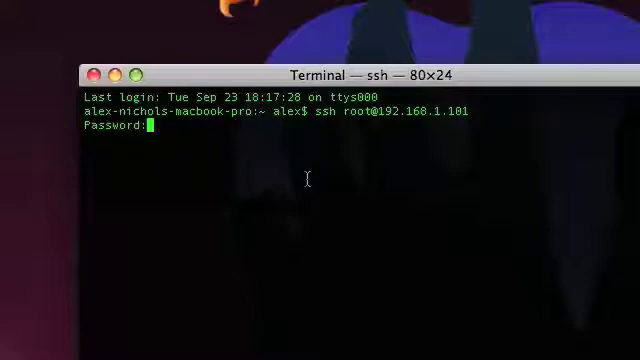
key(Return)
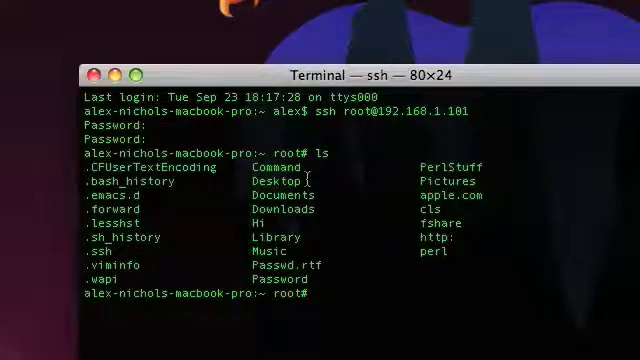
Step: Change into /Users/alex and run 'say Hi' so the remote Mac speaks
text(cd /Users)
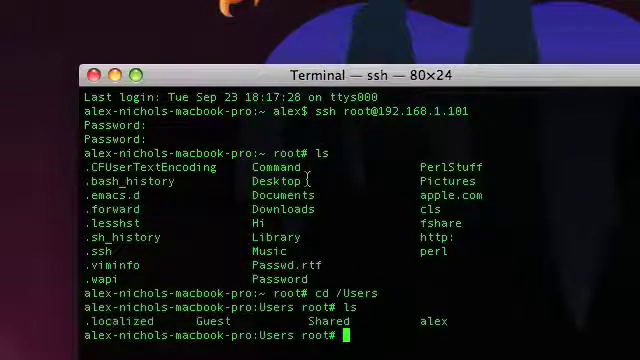
text(cd Gues)
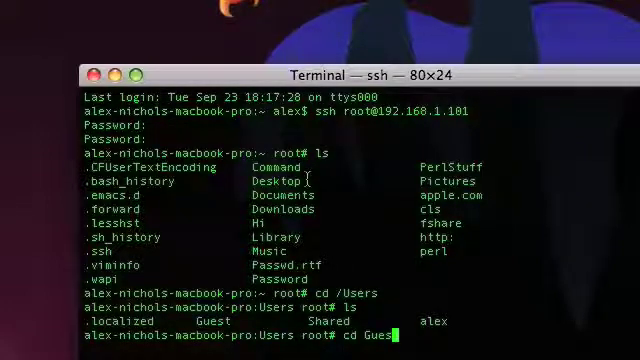
key(Return)
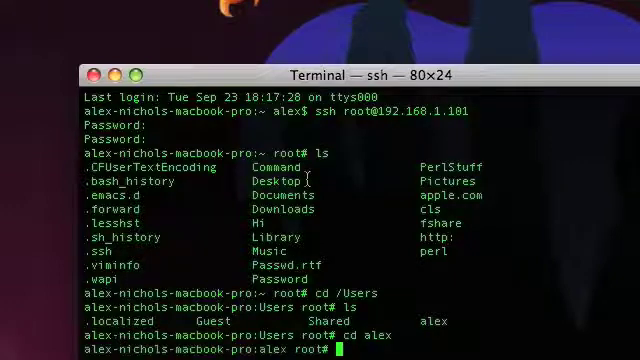
text(s)
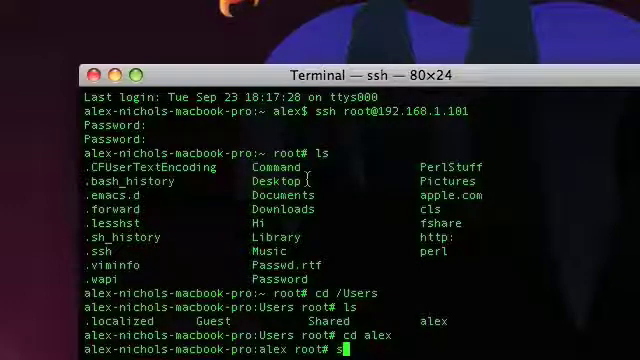
text(ay Hi)
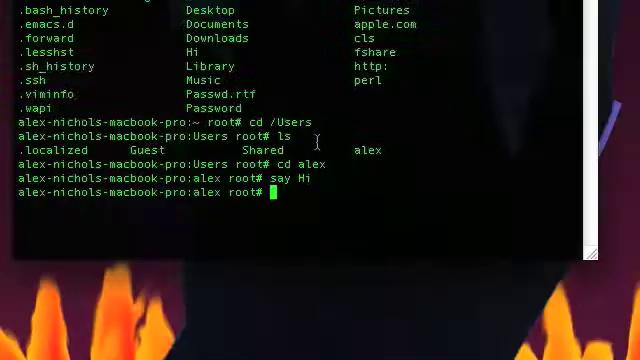
Step: Run 'killall Terminal' to quit Terminal on the remote Mac
scroll(up, 3)
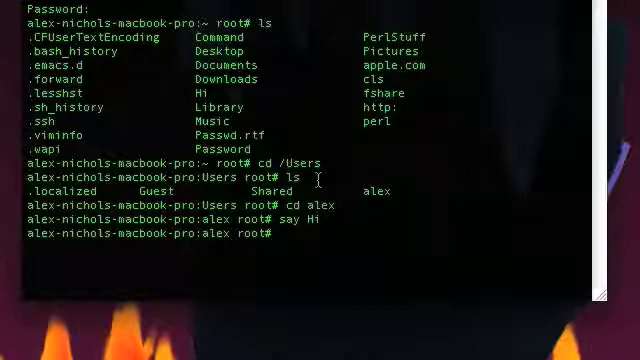
text(killall Terminal)
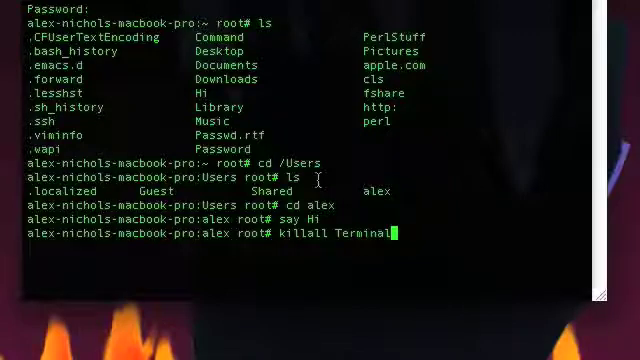
key(Return)
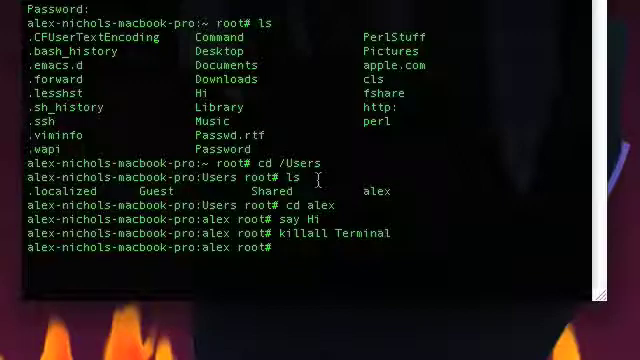
text(exit)
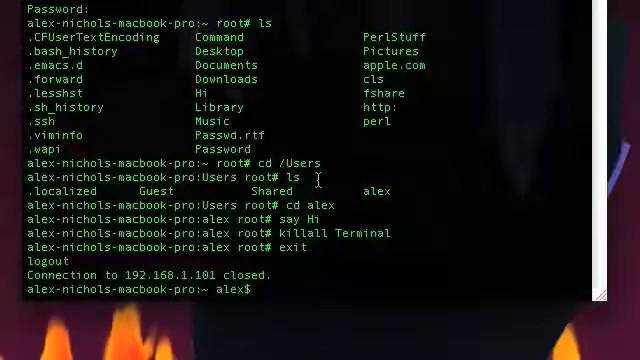
text(s)
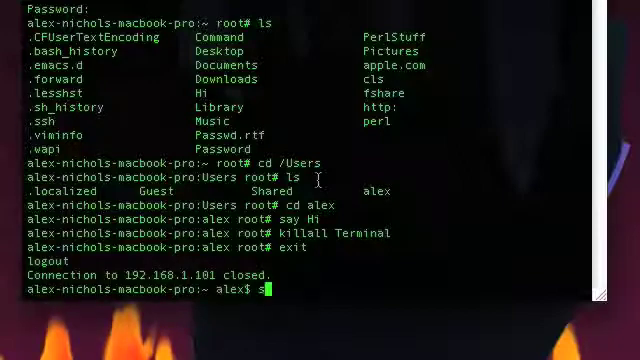
text(sh)
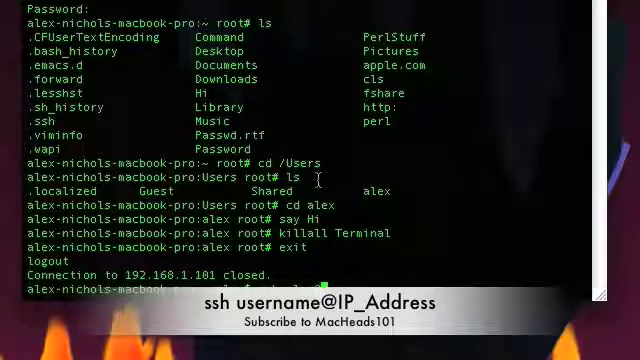
text(ssh alex@192.168.1.101)
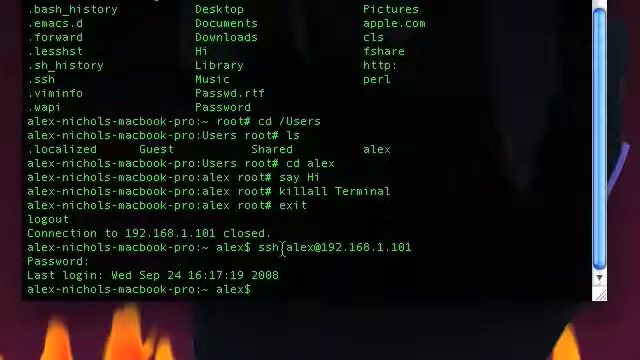
double_click(298, 248)
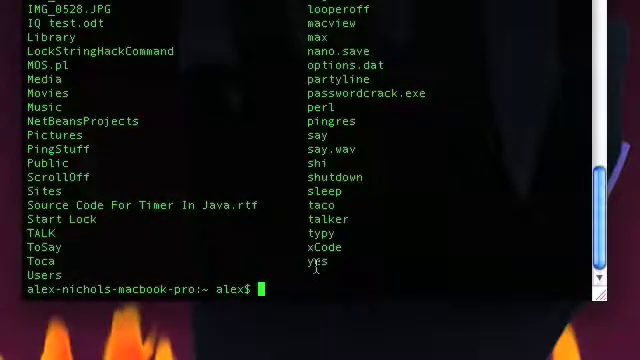
Step: List alex's home files, try cd with Tab completion, and begin typing exit
text(ls)
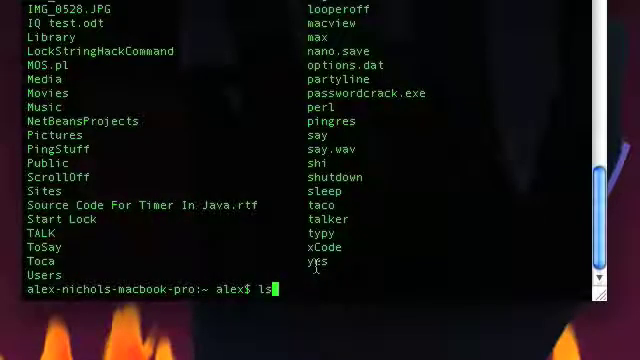
text(cd U)
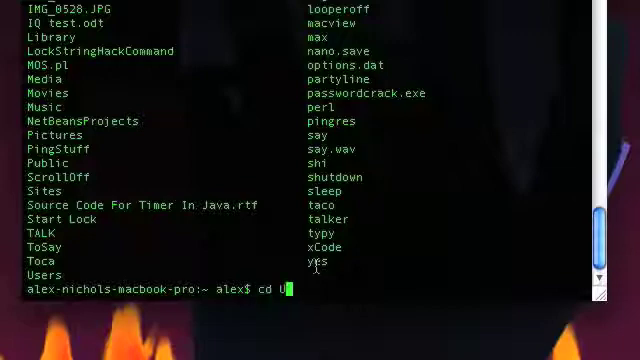
key(Backspace)
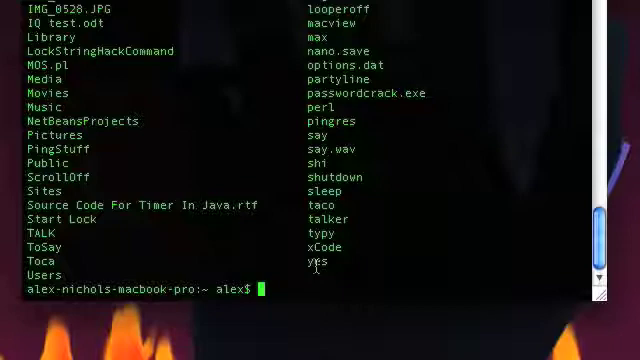
text(exc)
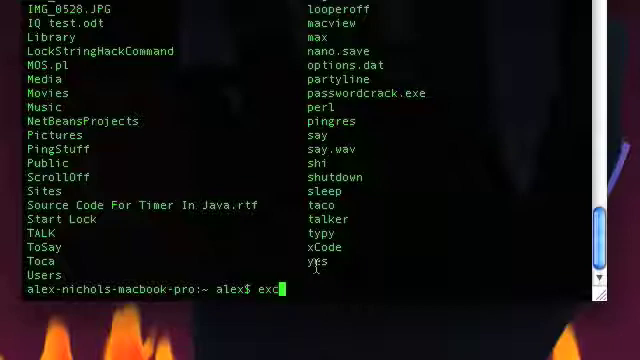